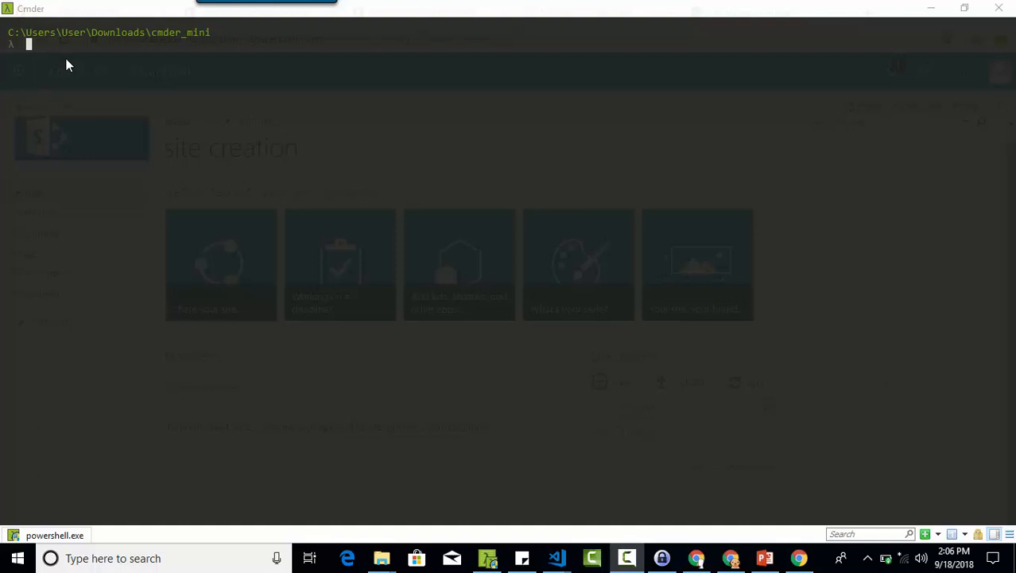
# Abandon an unfinished Find-Module "SharePn search with Ctrl+C
pyautogui.write('Find-Module')
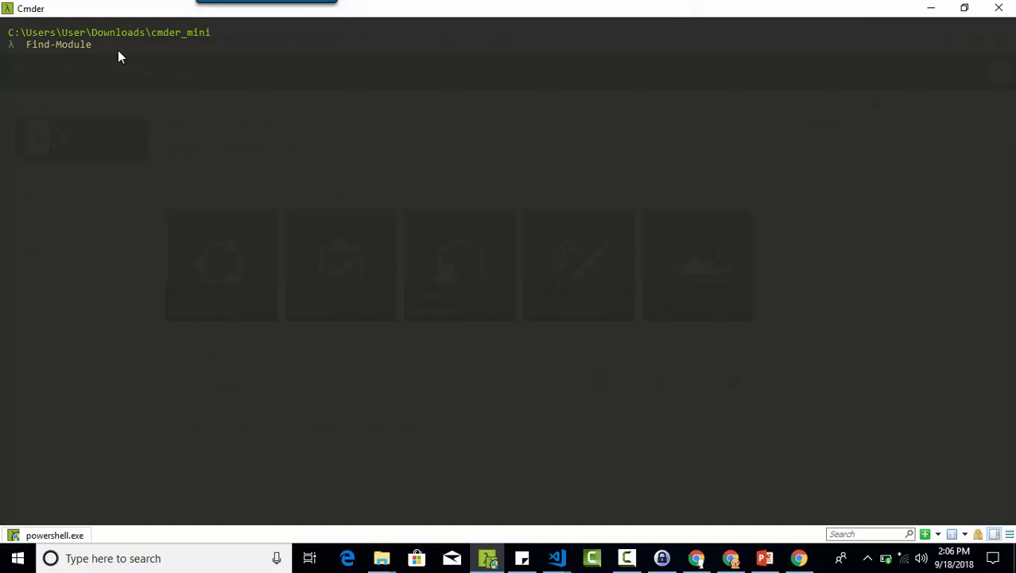
pyautogui.write('"SharePn')
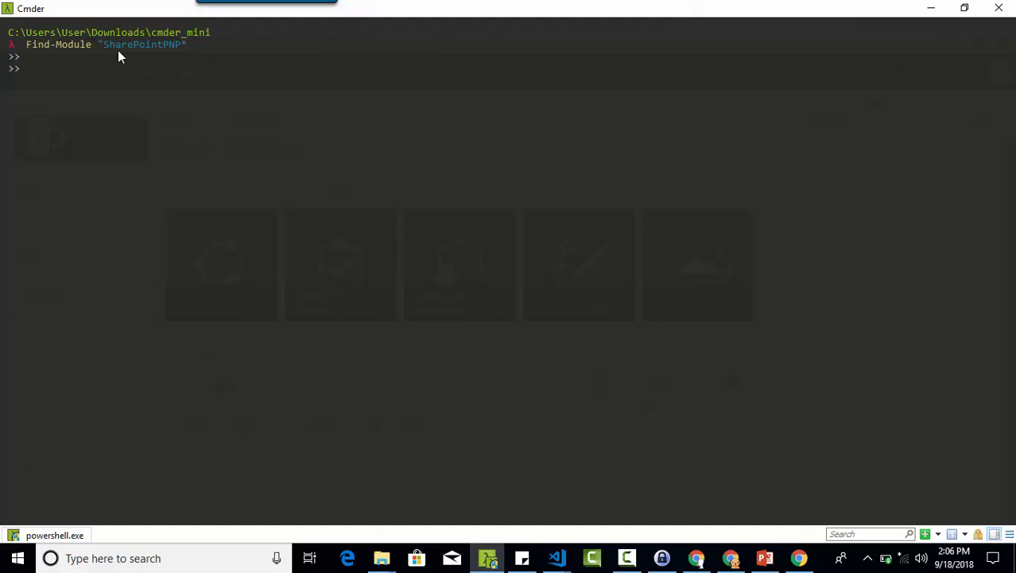
pyautogui.press('ctrl+c')
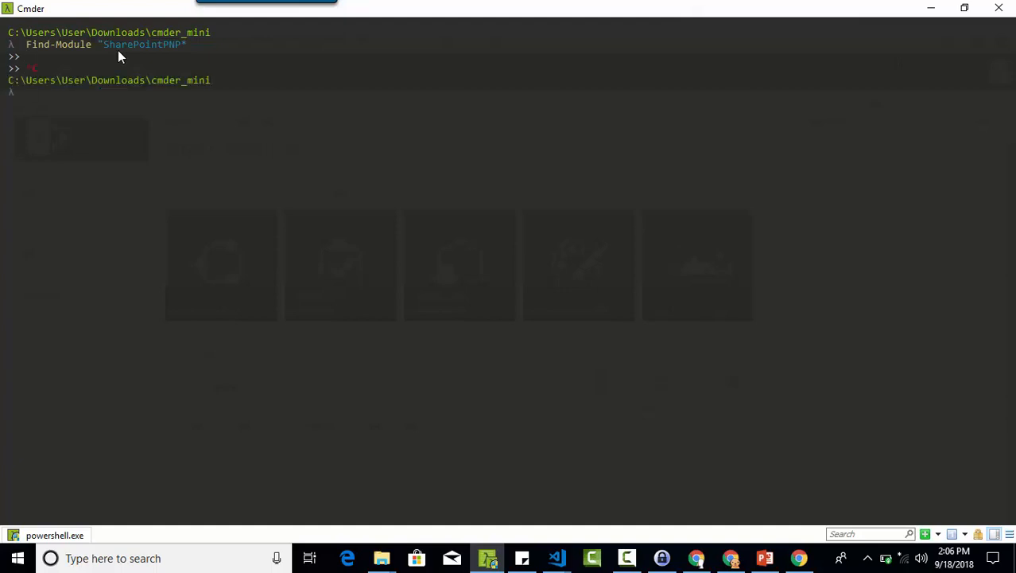
# Run Find-Module -Name "*SharePointPNP*" to list matching PSGallery modules
pyautogui.write('find-mo')
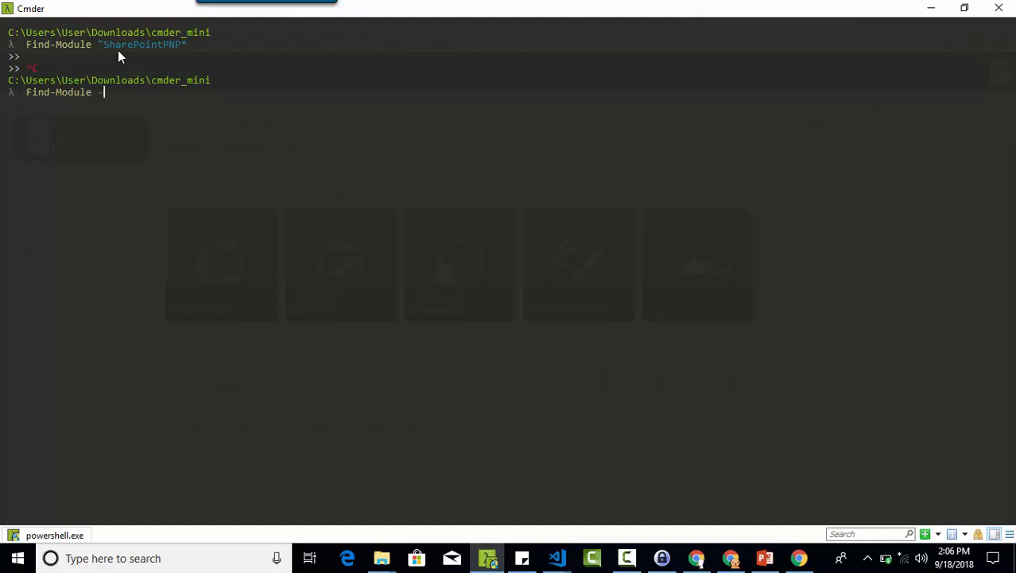
pyautogui.write('-Name "')
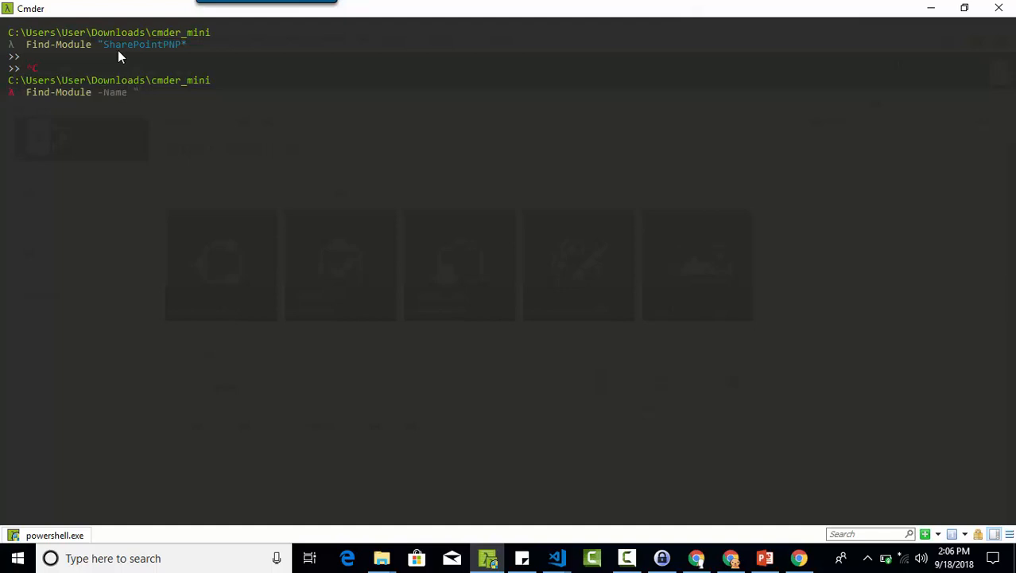
pyautogui.write('*Sha')
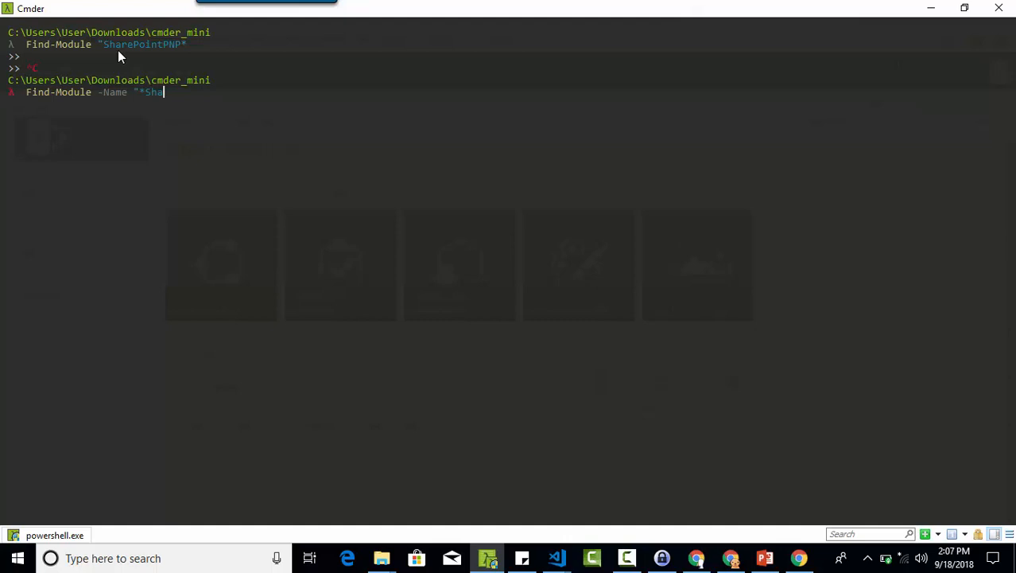
pyautogui.write('rePoint')
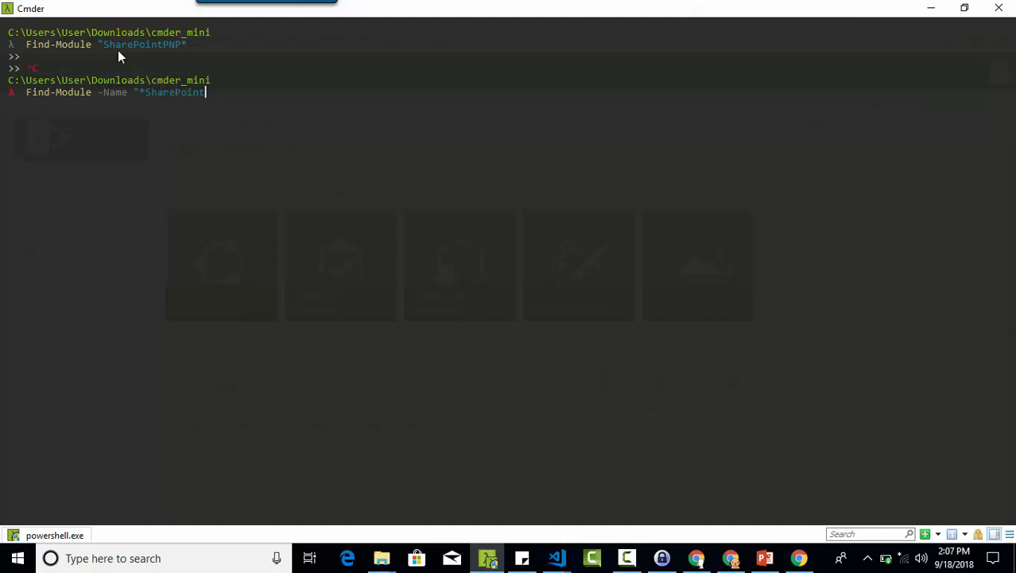
pyautogui.write('PNP*"')
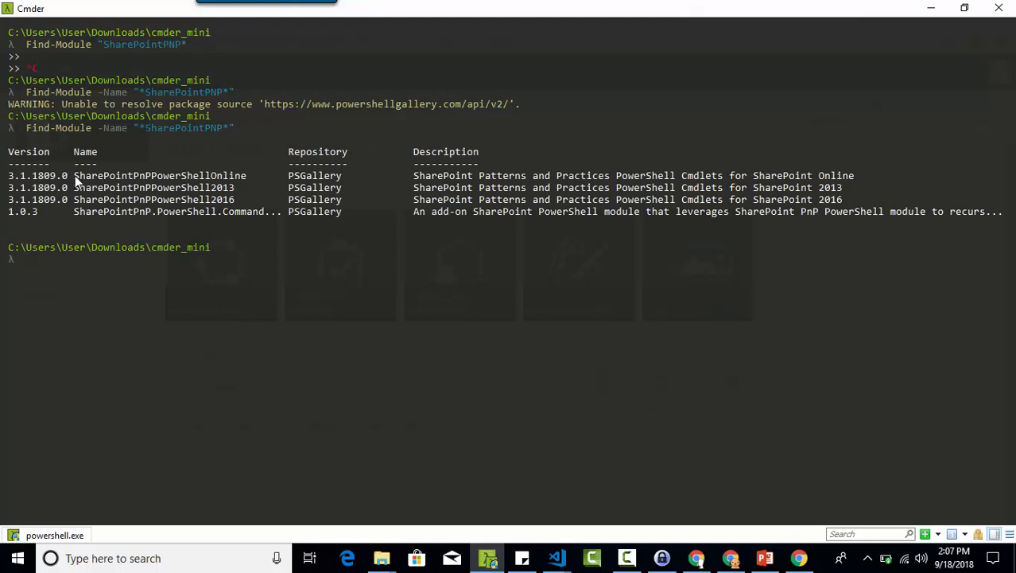
# Run Save-Module -Path "C:\dump" -Name "SharePointPnPPowerShellOnline" using the copied module name
pyautogui.doubleClick(159, 175)
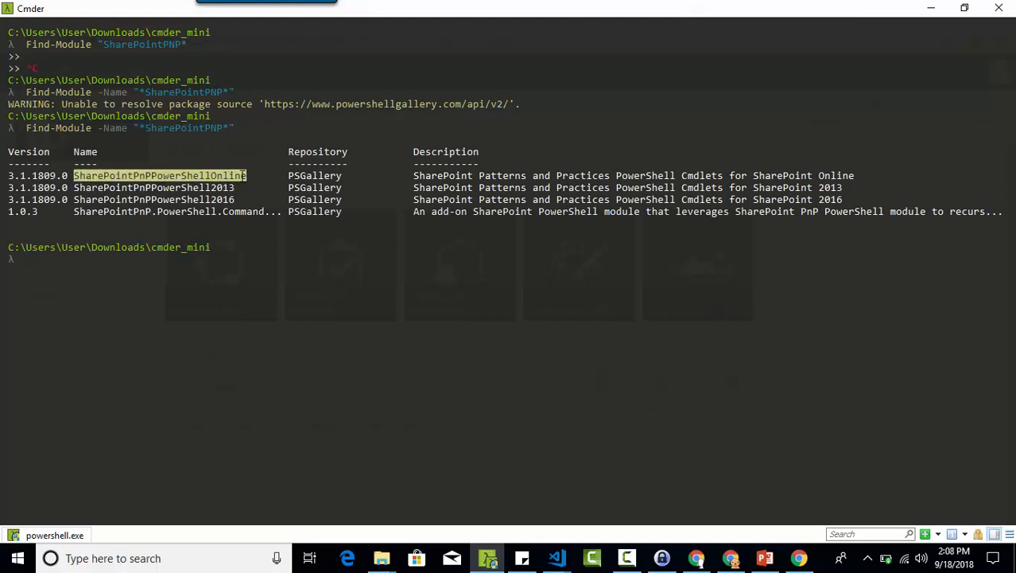
pyautogui.write('save')
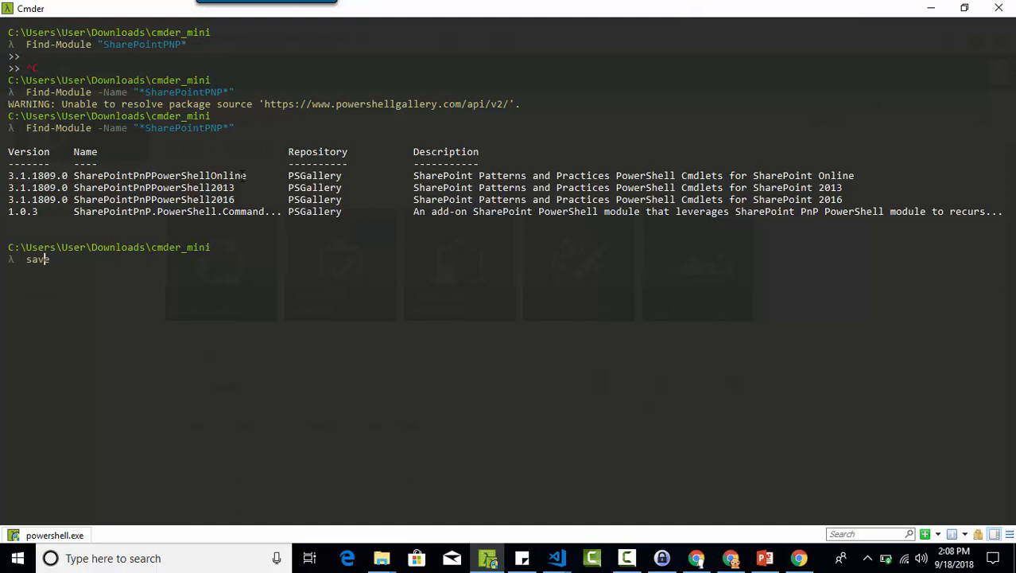
pyautogui.write('-')
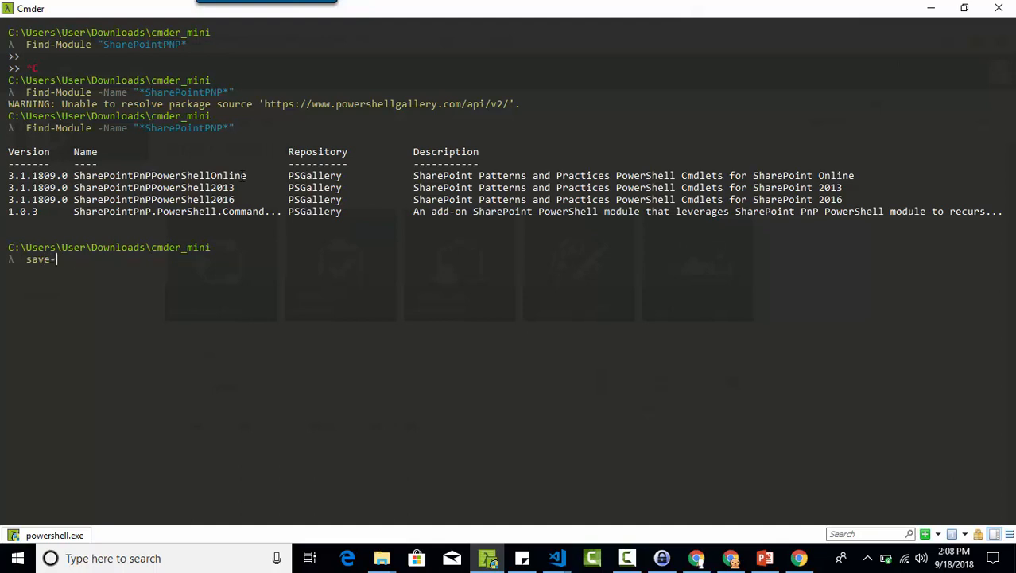
pyautogui.write('Module -Path')
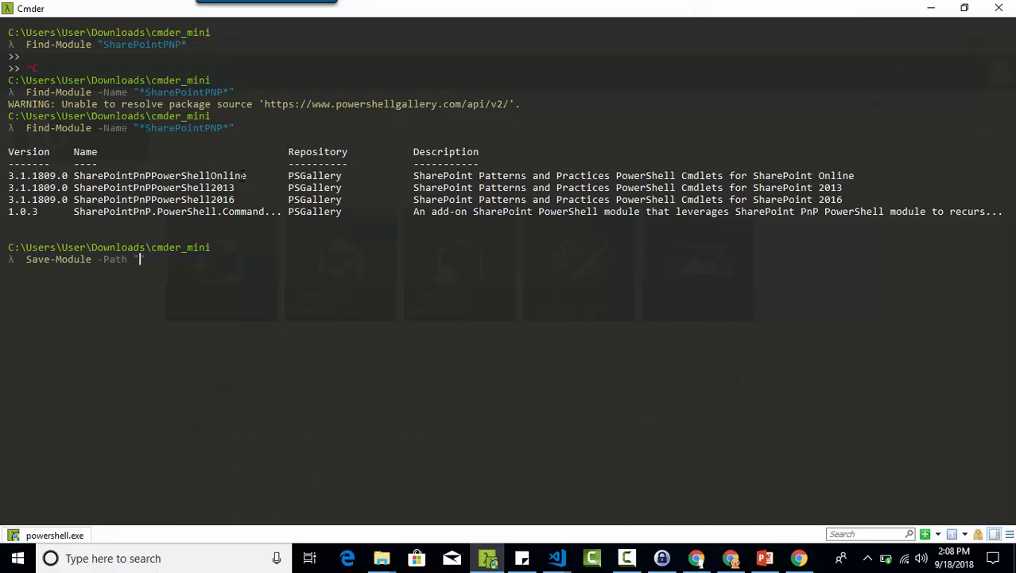
pyautogui.write('"C:\\dump')
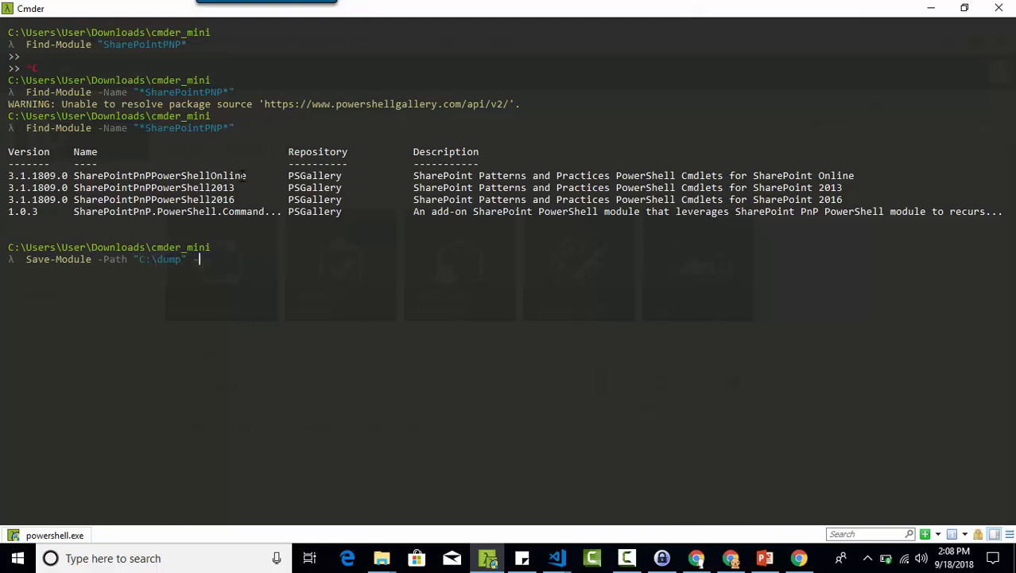
pyautogui.write('-Name "SharePointPnPPowerShellOnline"')
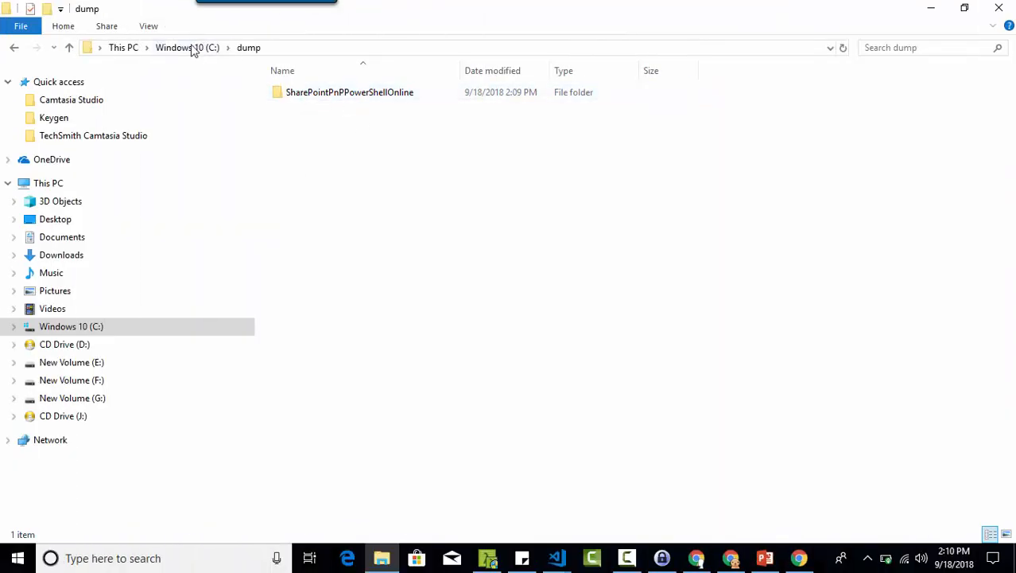
# Browse into SharePointPnPPowerShellOnline\3.1.1809.0 and scroll through its DLL files
pyautogui.doubleClick(350, 90)
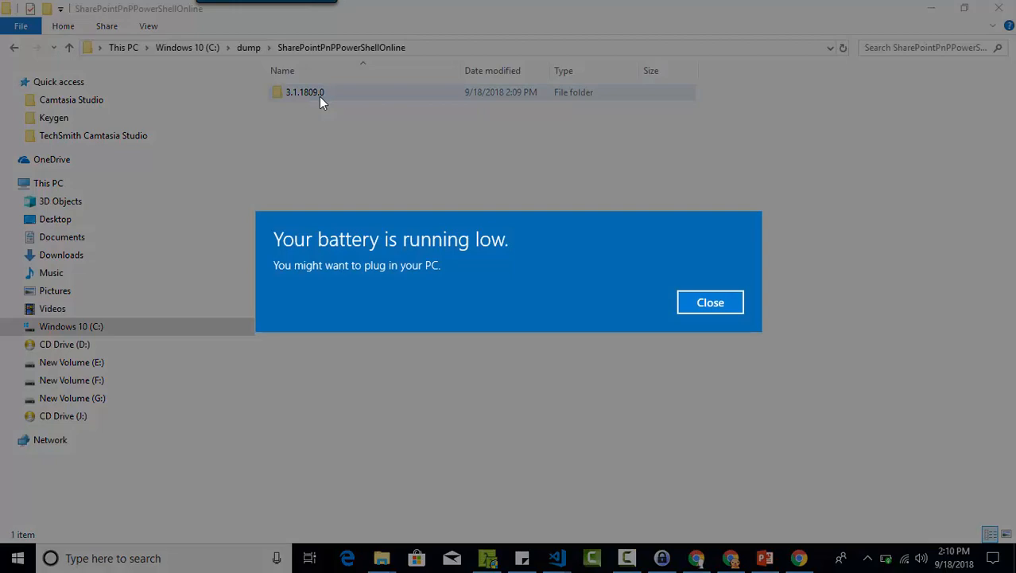
pyautogui.click(709, 302)
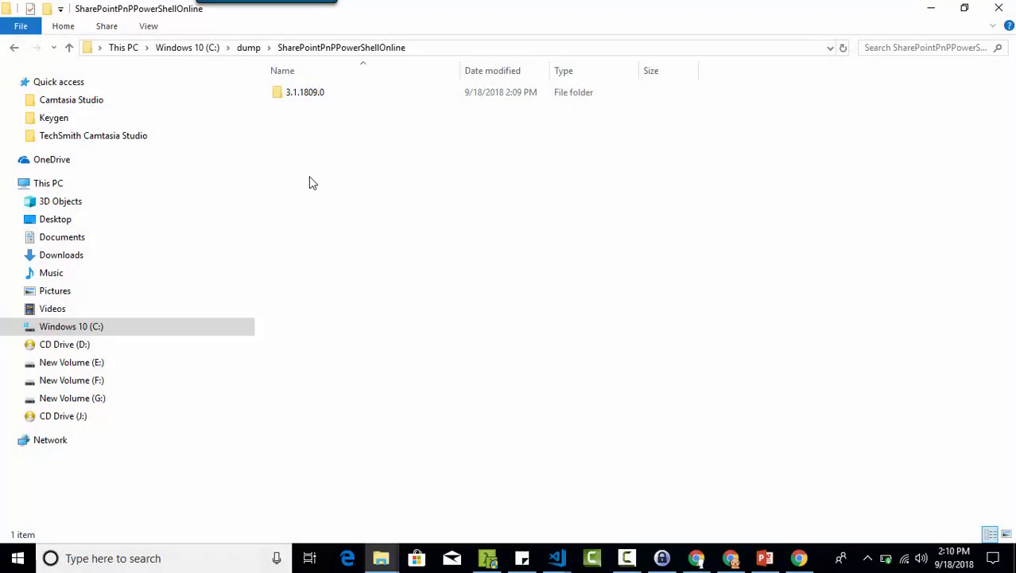
pyautogui.doubleClick(306, 91)
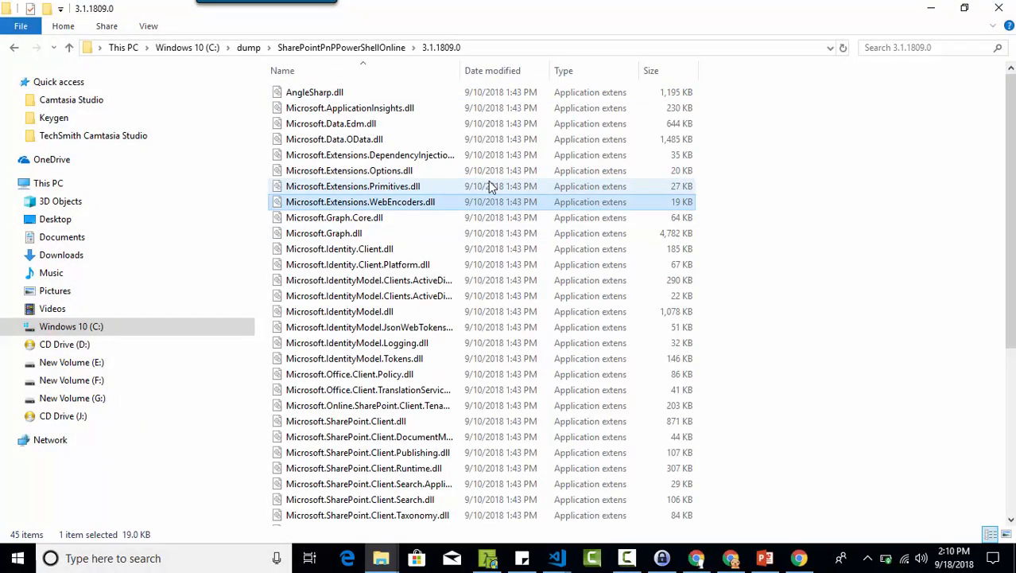
pyautogui.scroll(-3)
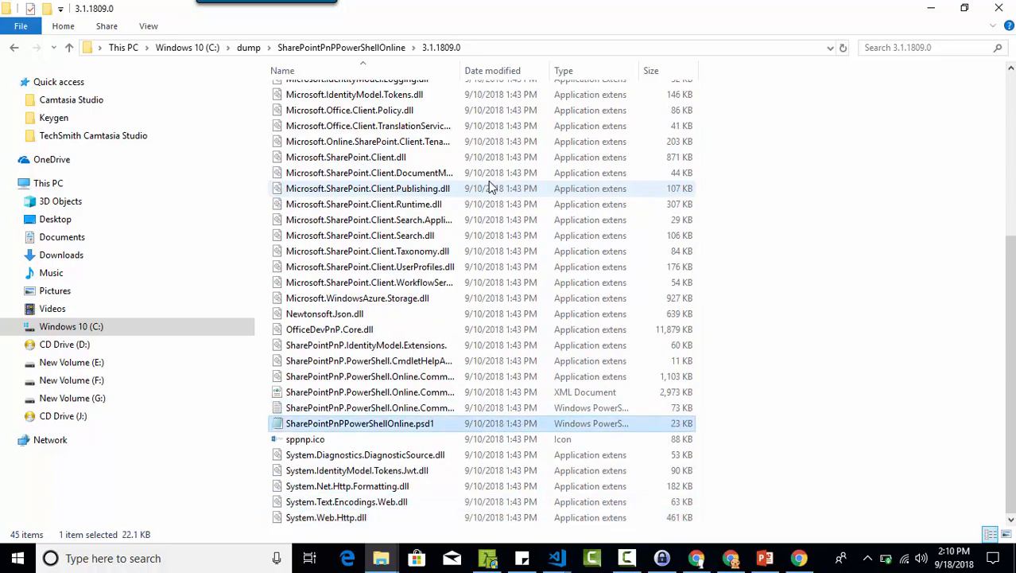